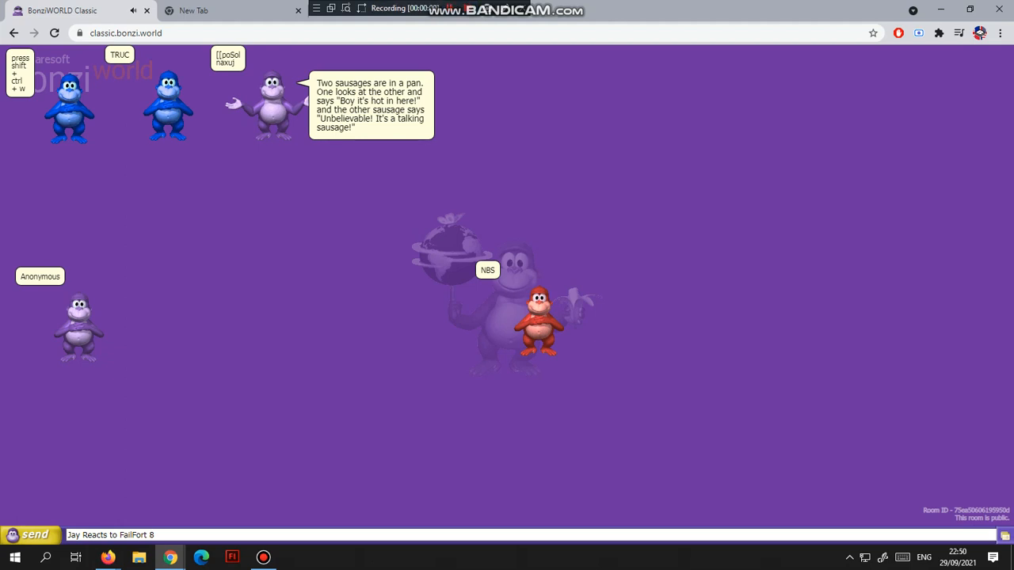
Check the FailFort 8 YouTube video, then post the Jay reaction message to the chat
{"action": "left_click", "coordinate": [30, 535]}
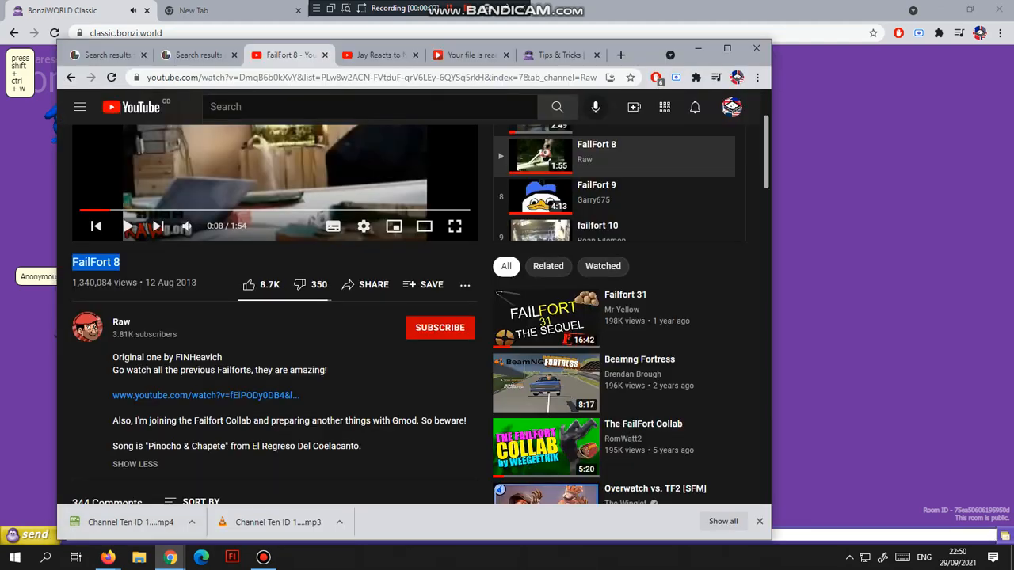
{"action": "left_click", "coordinate": [59, 11]}
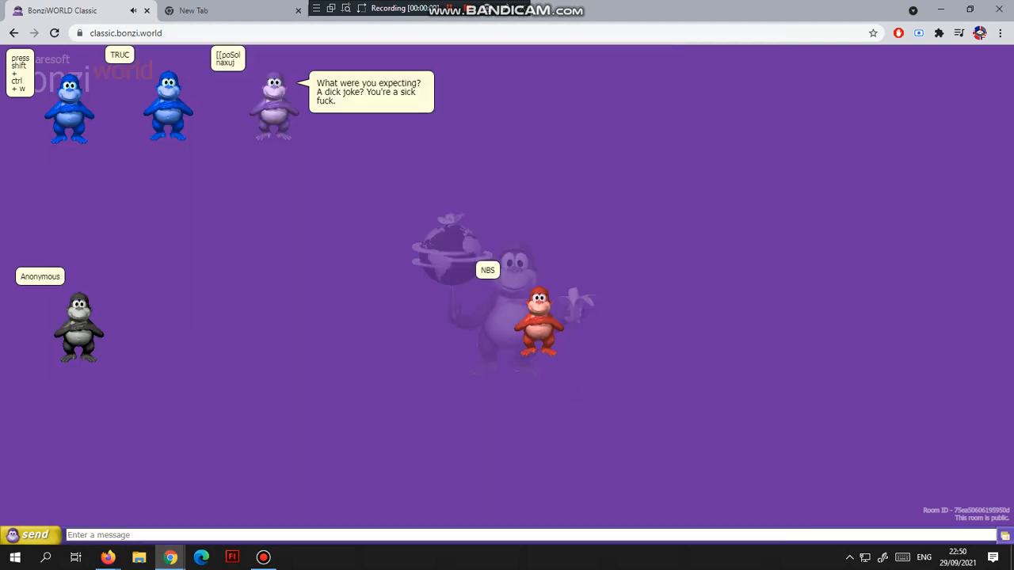